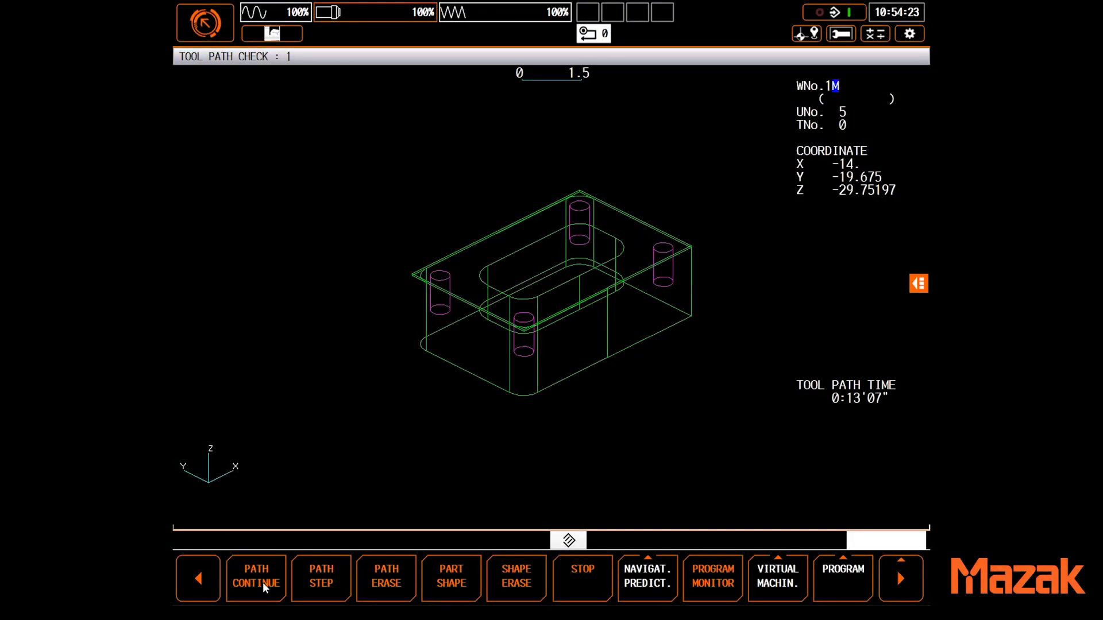
# Step: Draw the tool path, switch to the XY-XZ two-plane layout and redraw the part
pyautogui.click(255, 579)
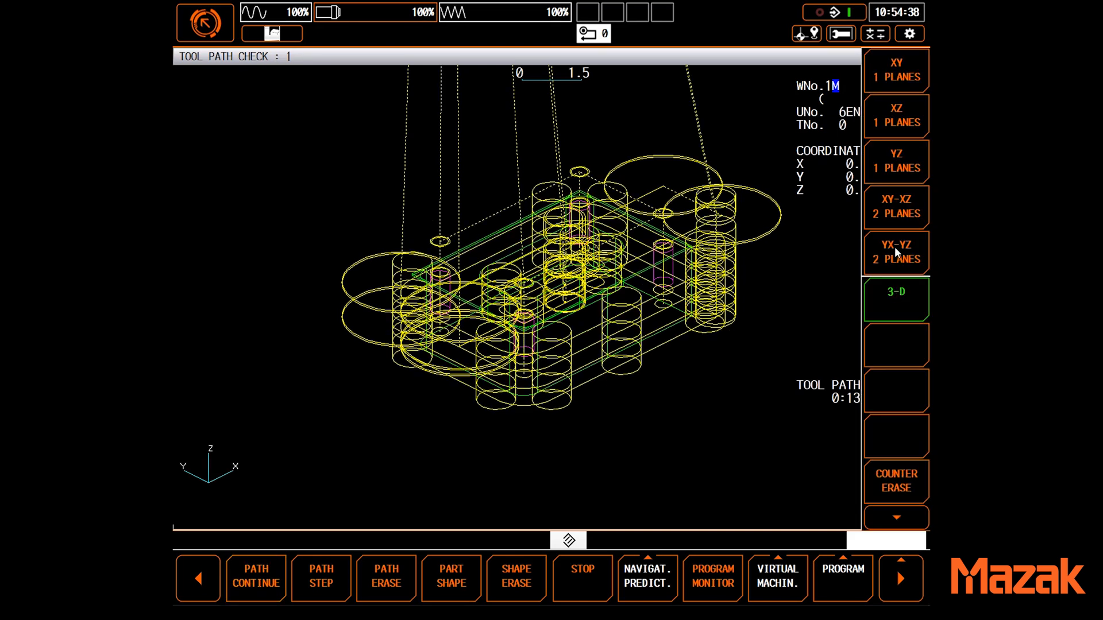
pyautogui.click(896, 207)
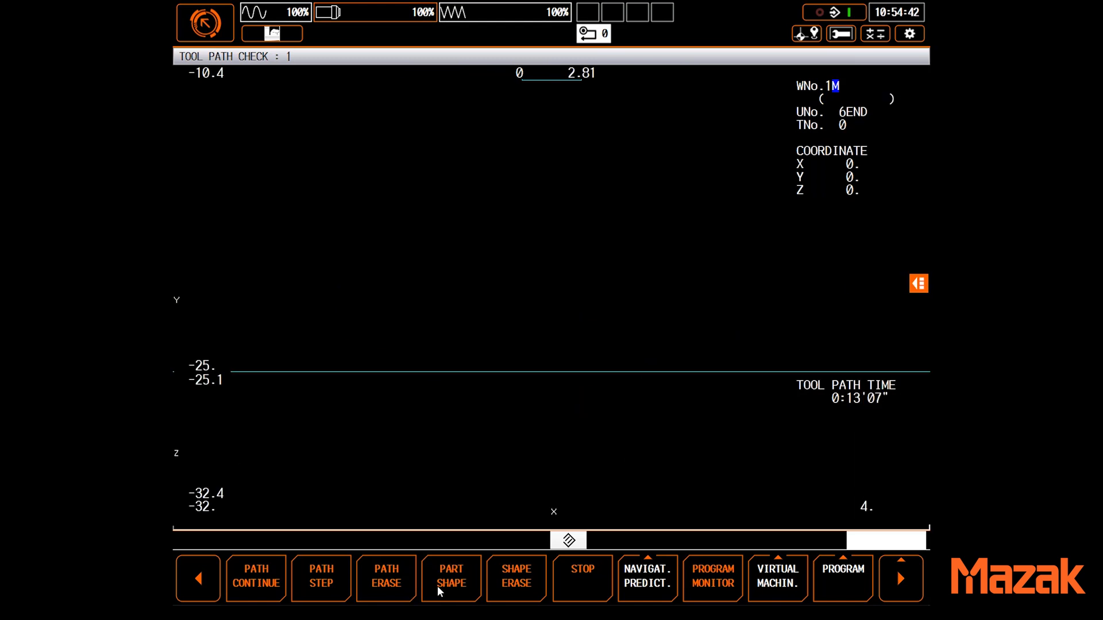
pyautogui.click(255, 579)
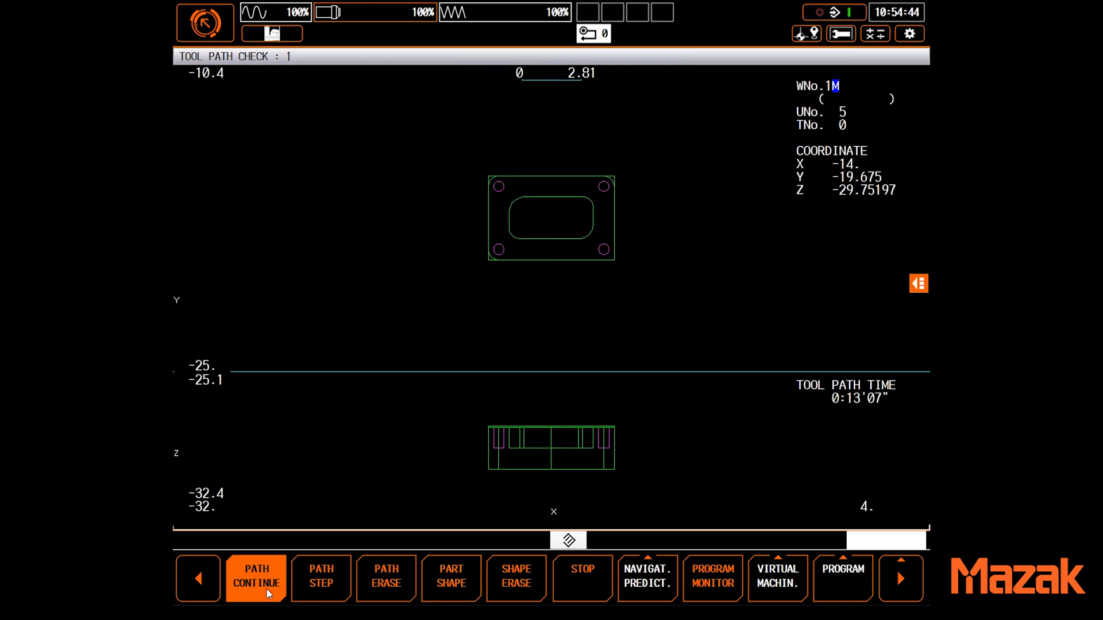
# Step: Switch from tool path check to the 3D machine simulation of the machining center
pyautogui.click(257, 586)
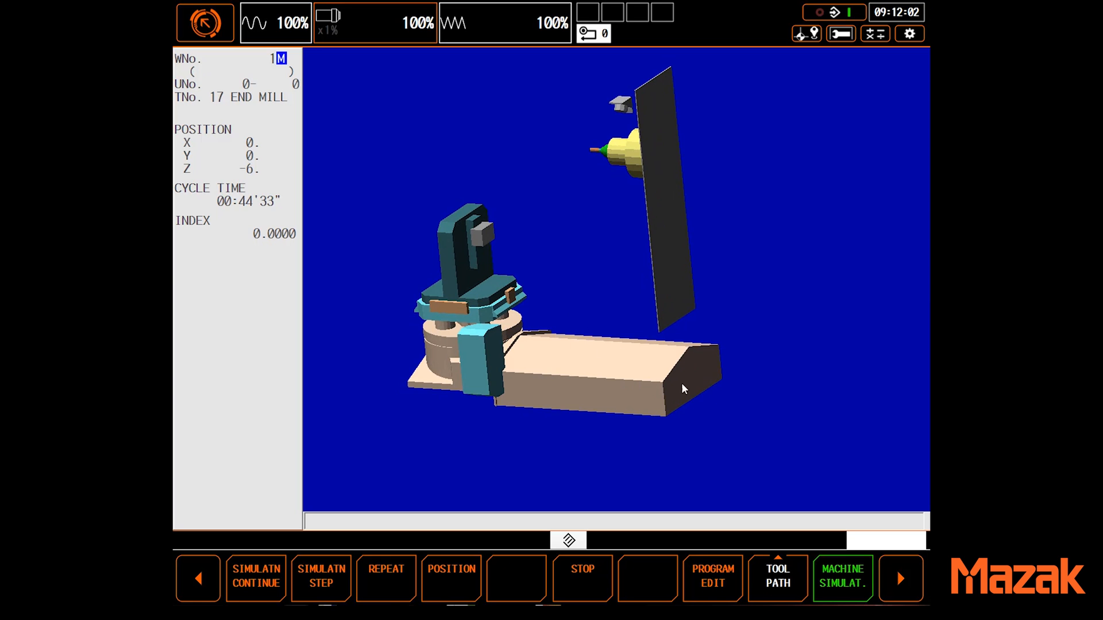
pyautogui.click(905, 578)
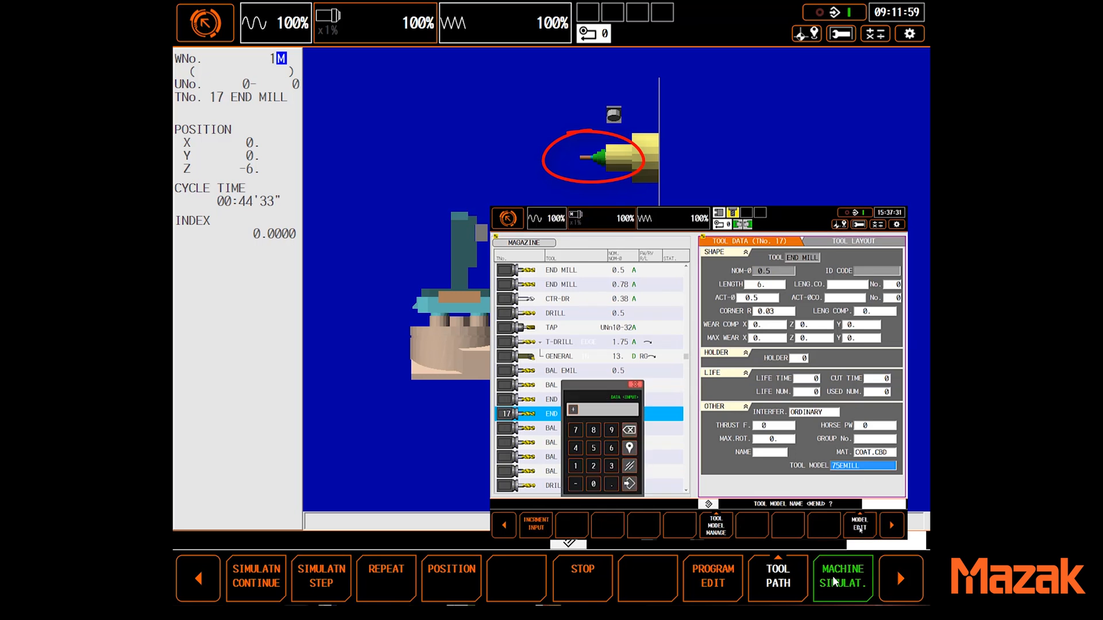
pyautogui.click(859, 526)
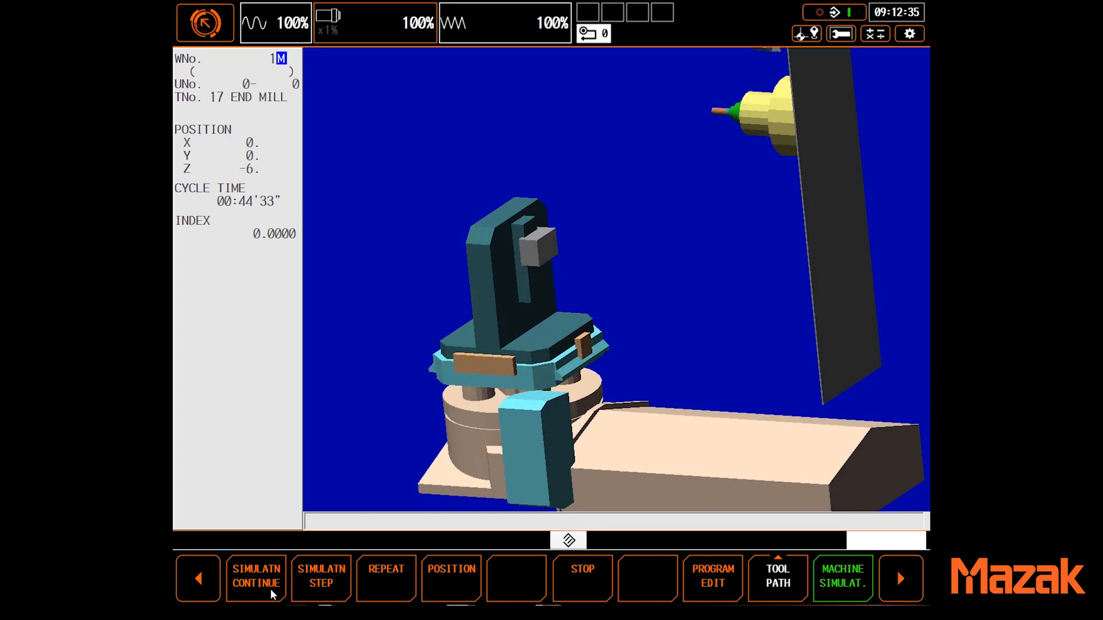
# Step: Run and step the simulation into unit 5 until the NEAR MISS and WORK INTRF fixture alarms appear
pyautogui.click(255, 577)
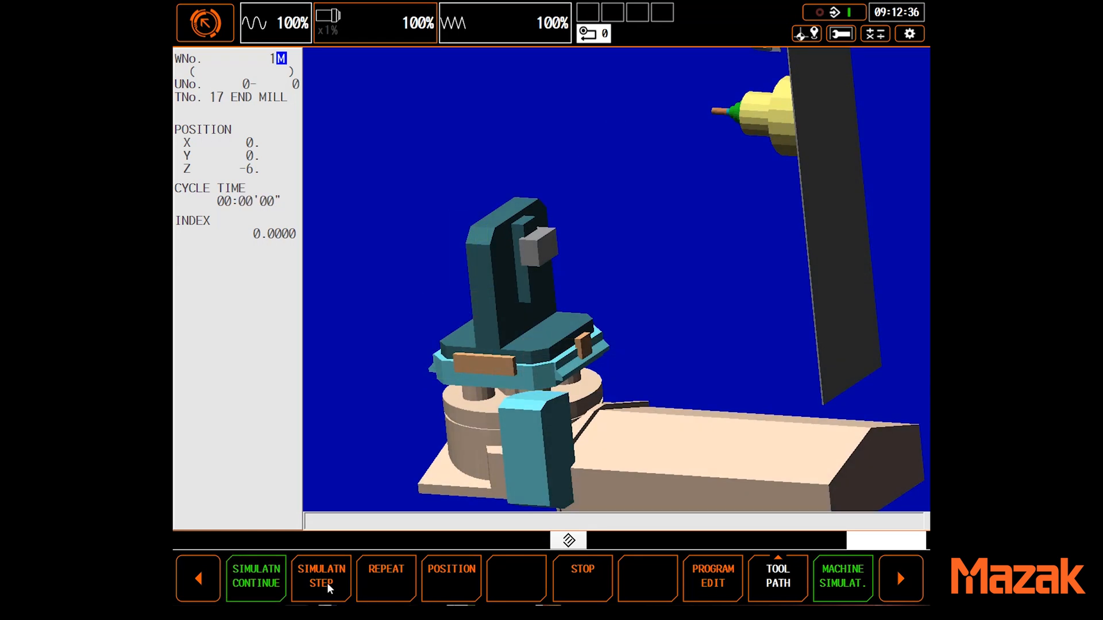
pyautogui.click(321, 583)
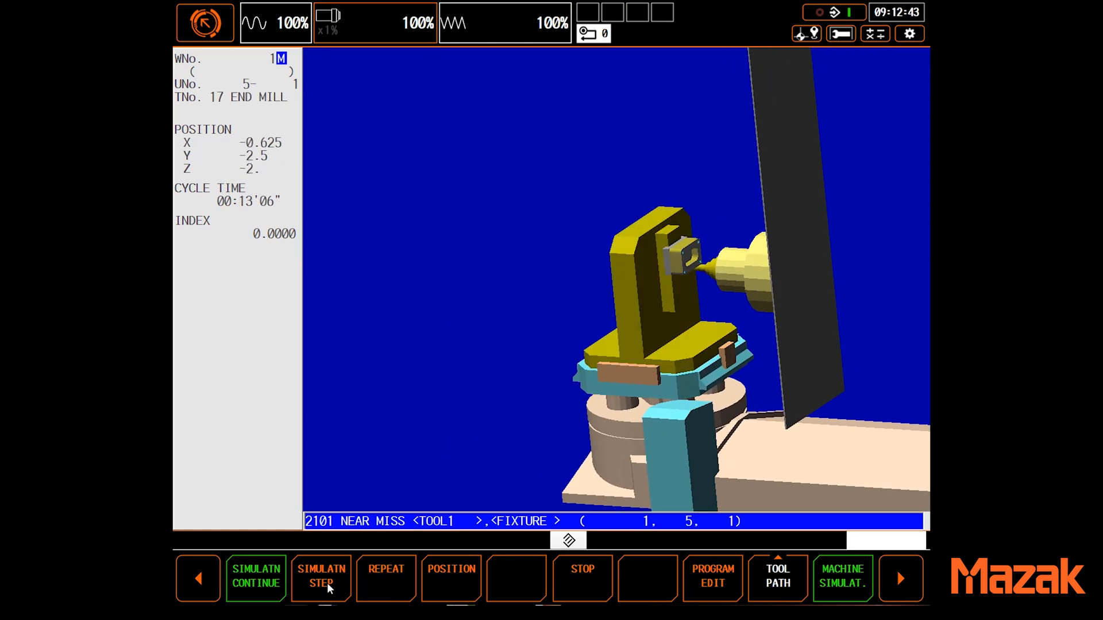
pyautogui.click(322, 578)
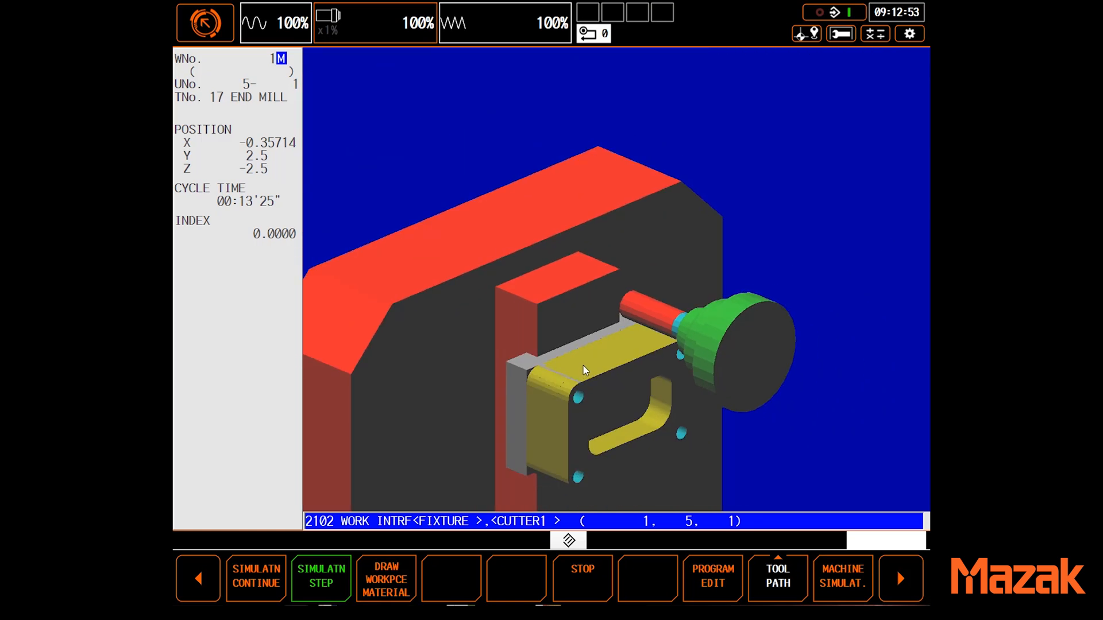
pyautogui.moveTo(627, 379)
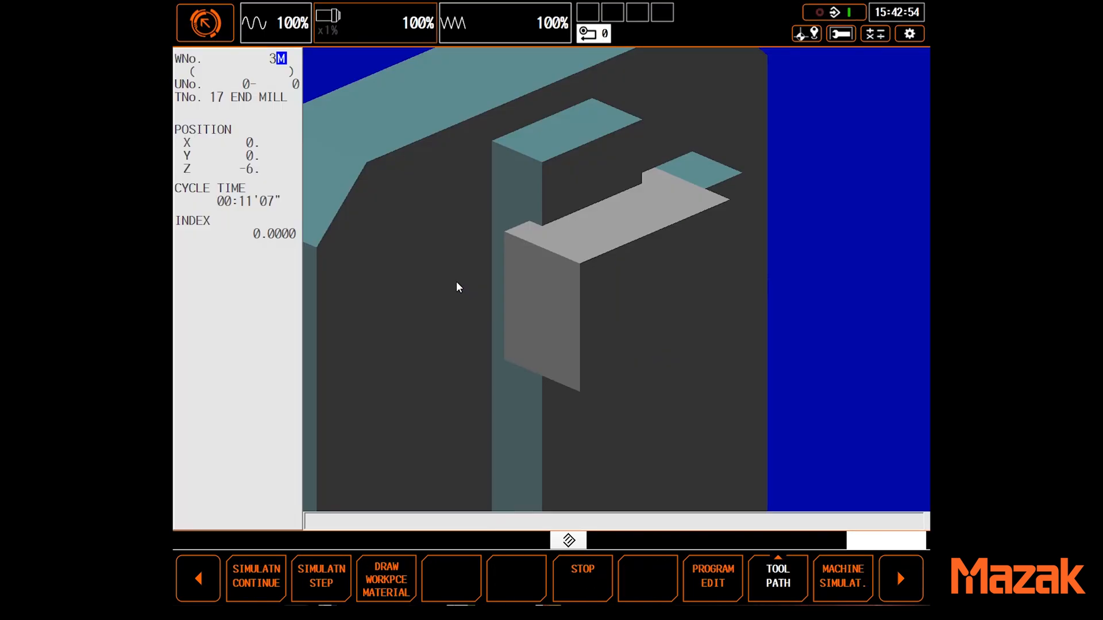
# Step: Return to machine simulation and run program 3M until the end mill reaches the workpiece
pyautogui.click(844, 579)
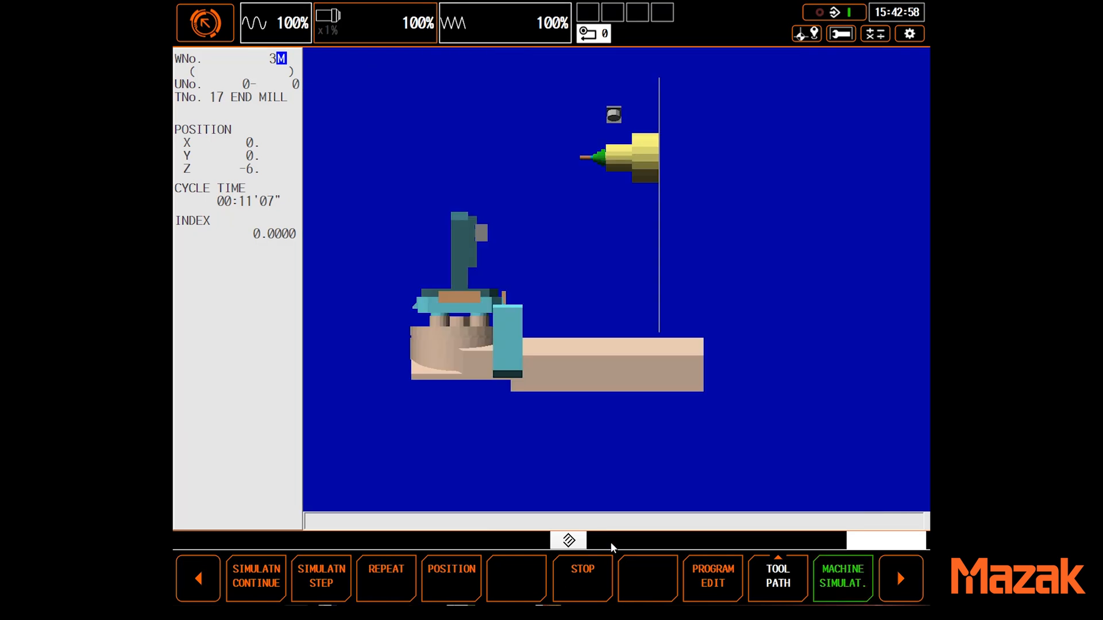
pyautogui.click(256, 579)
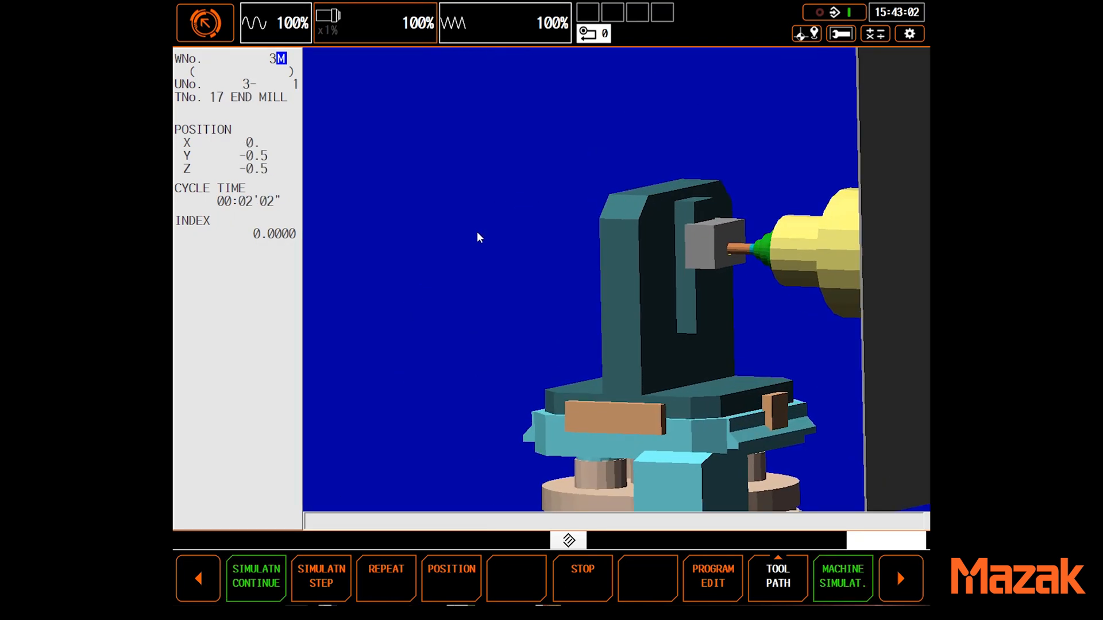